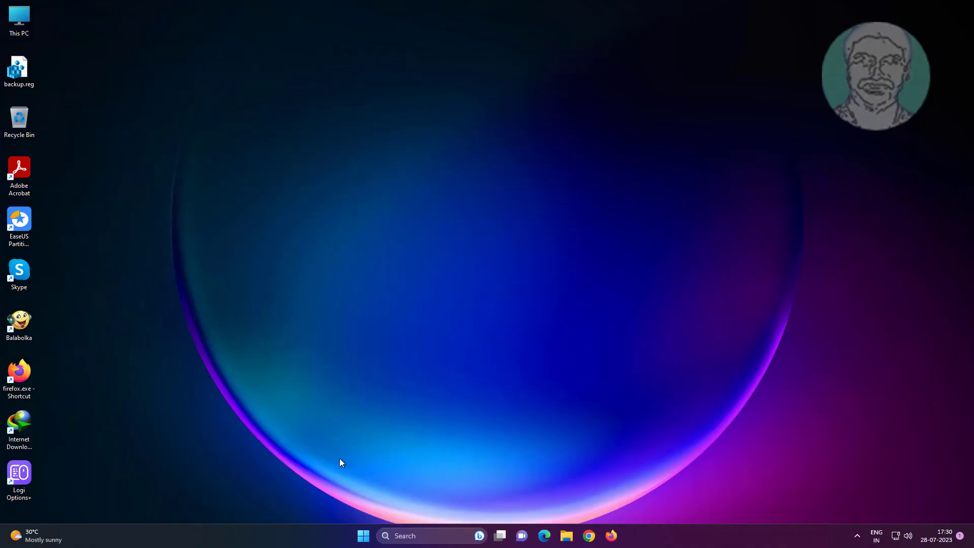
pyautogui.moveTo(354, 543)
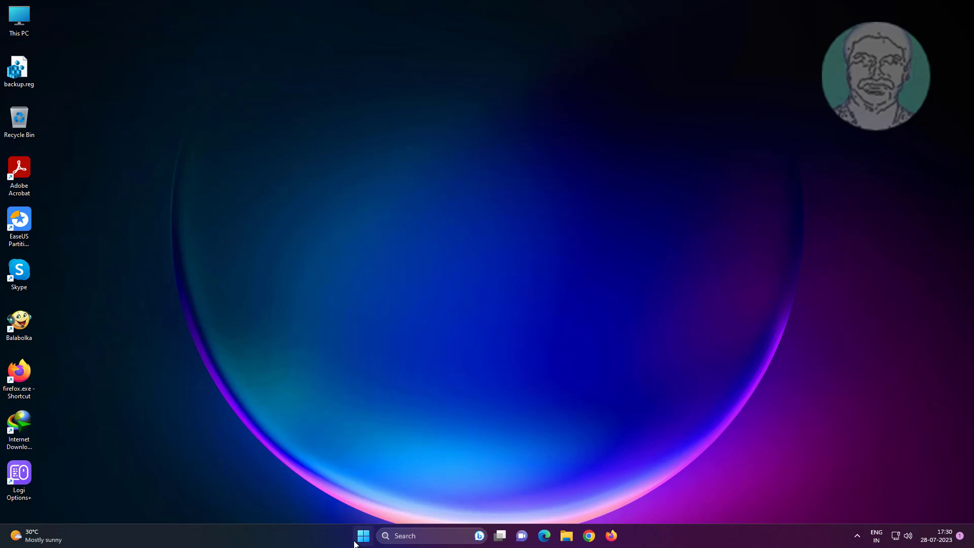
# Step: Open the Start menu from the taskbar Start button
pyautogui.click(364, 536)
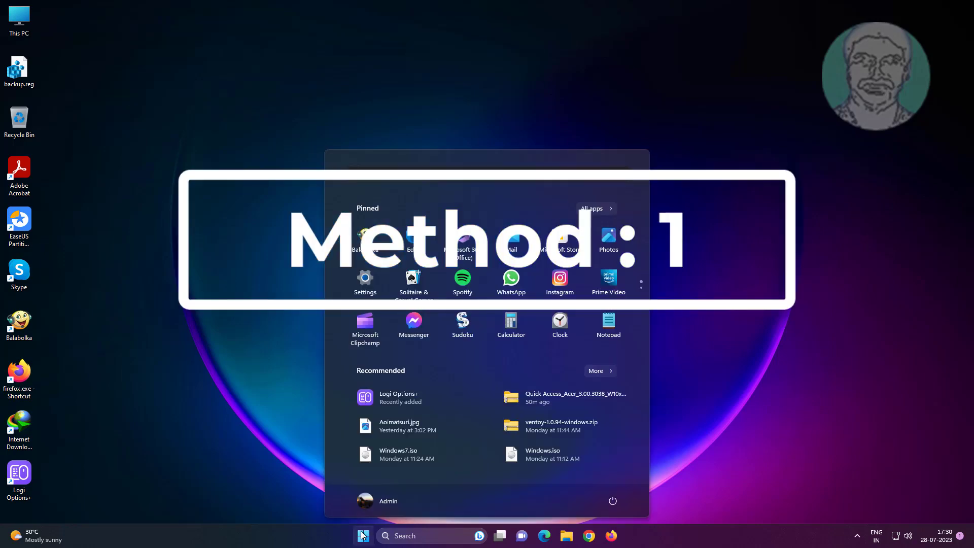
# Step: Run the Windows Update troubleshooter from Settings and dismiss its completed report
pyautogui.click(365, 278)
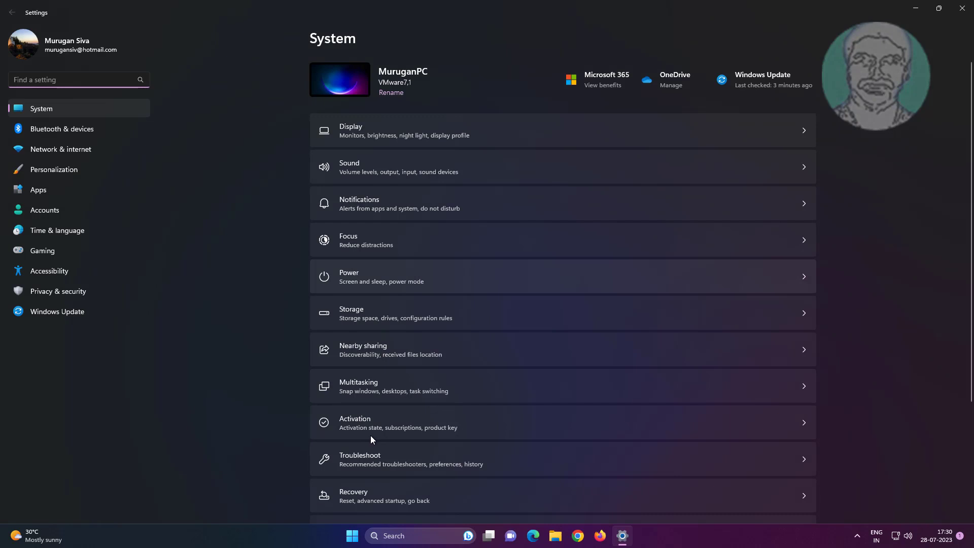
pyautogui.moveTo(362, 460)
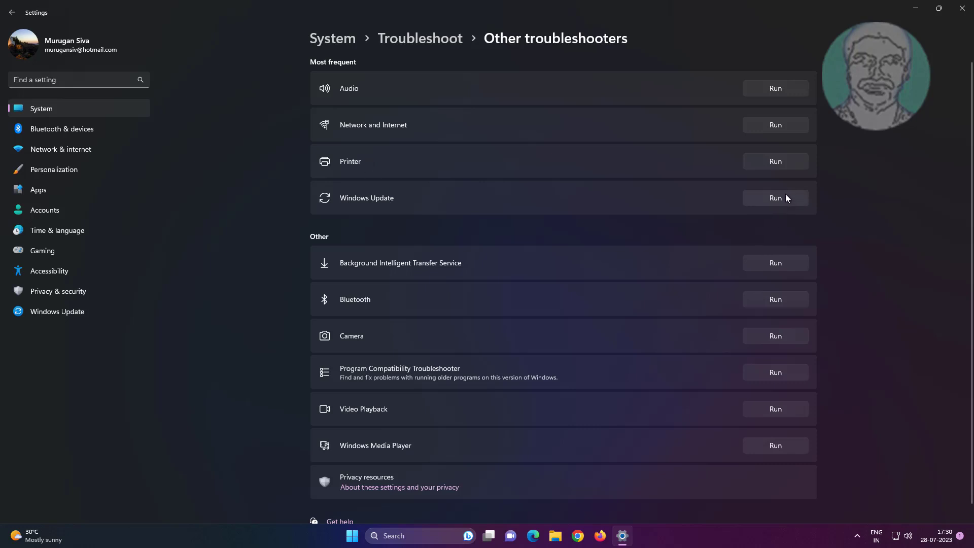
pyautogui.click(775, 197)
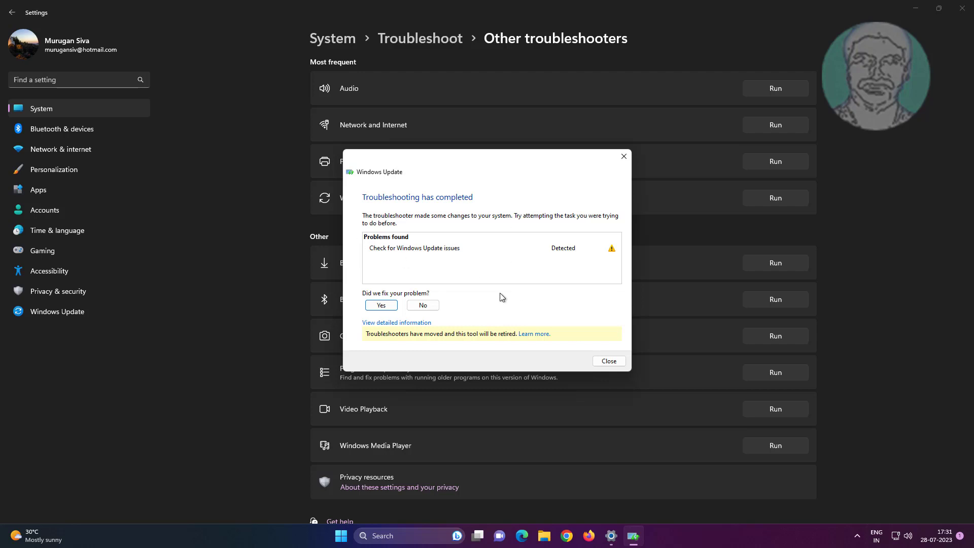
pyautogui.click(608, 361)
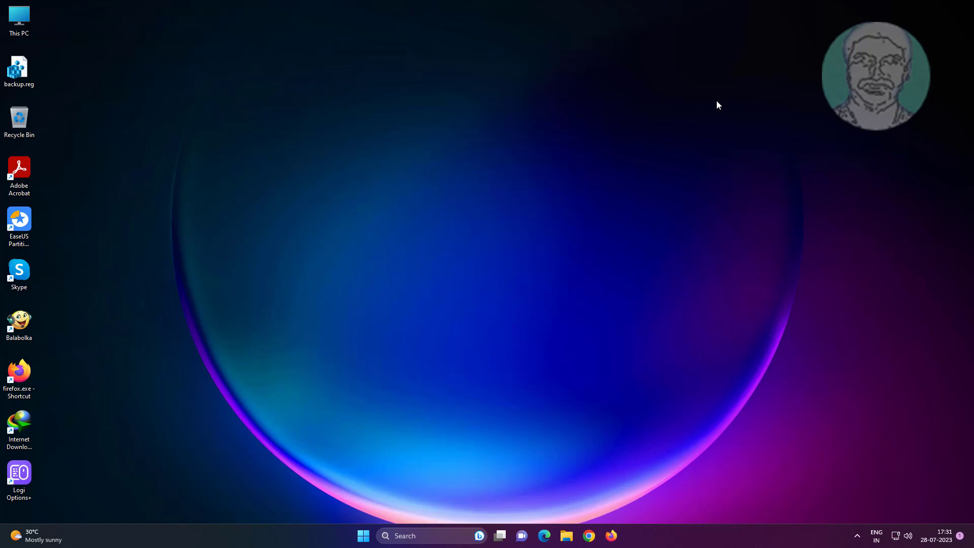
# Step: Search the taskbar for 'control Panel' to reach Programs and Features
pyautogui.click(404, 536)
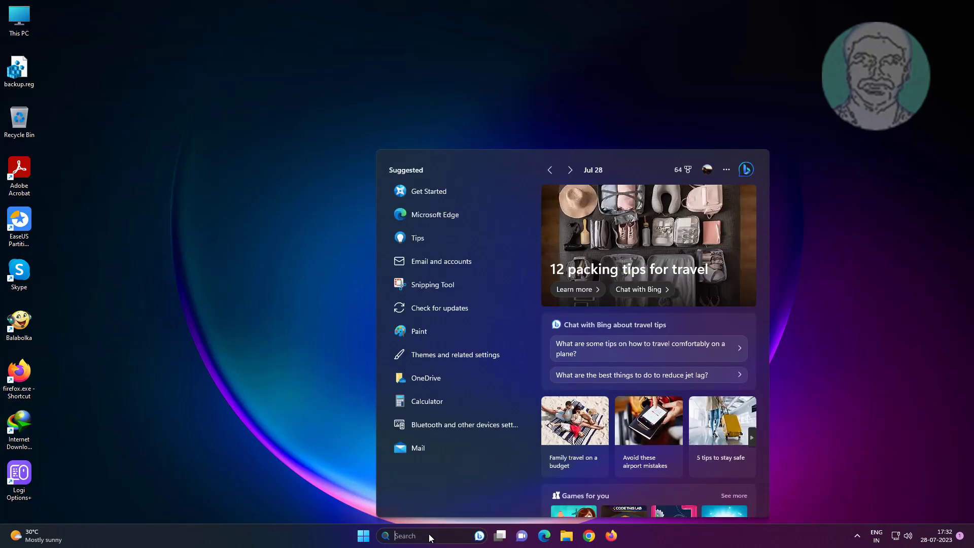
pyautogui.write('control Panel')
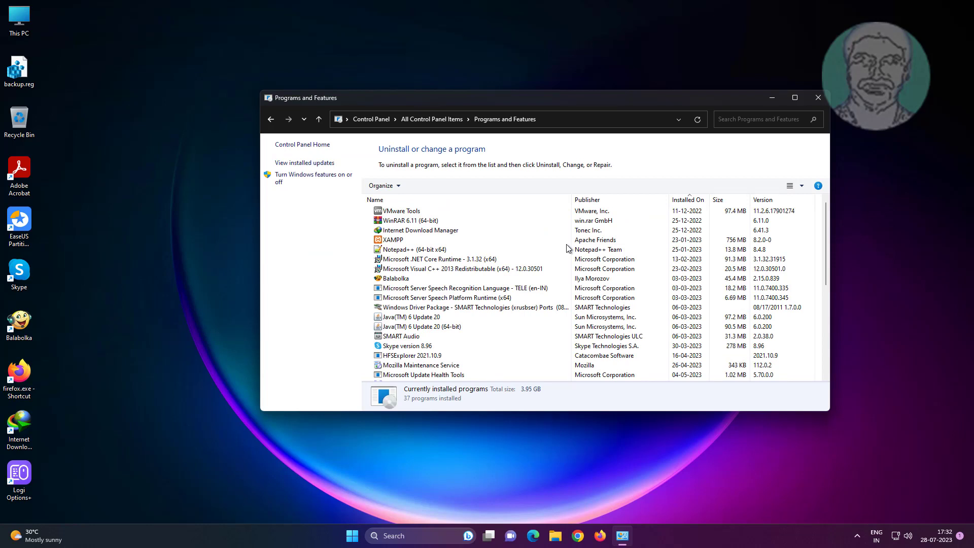
pyautogui.moveTo(304, 162)
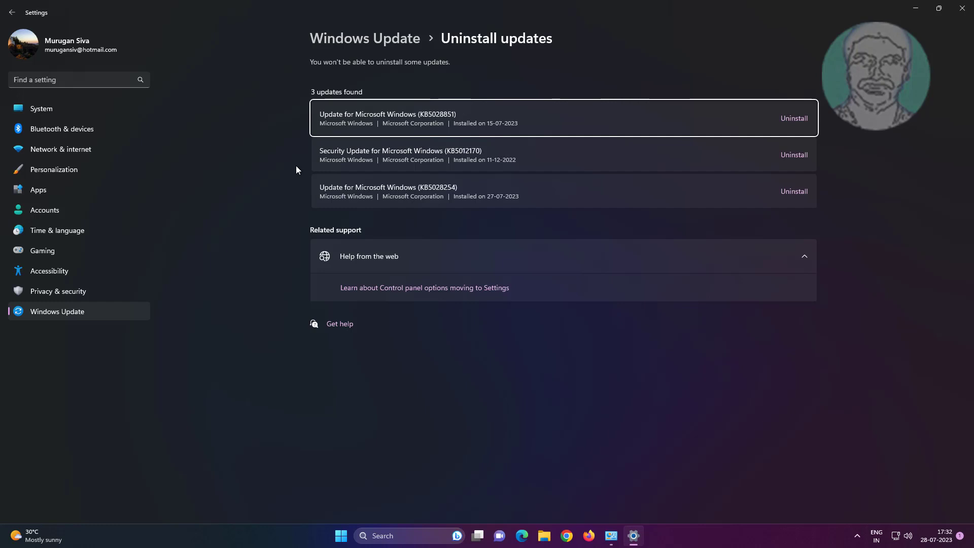
pyautogui.moveTo(509, 49)
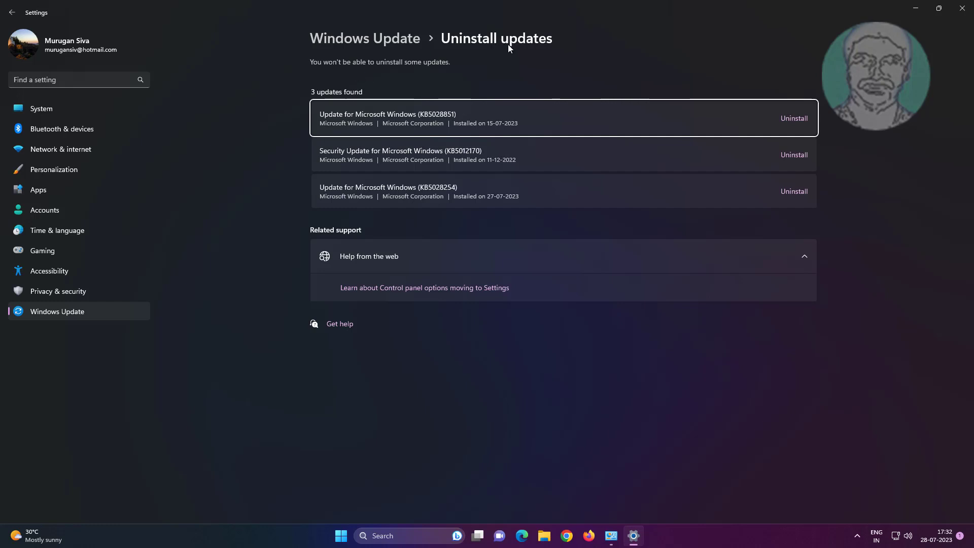
pyautogui.moveTo(730, 132)
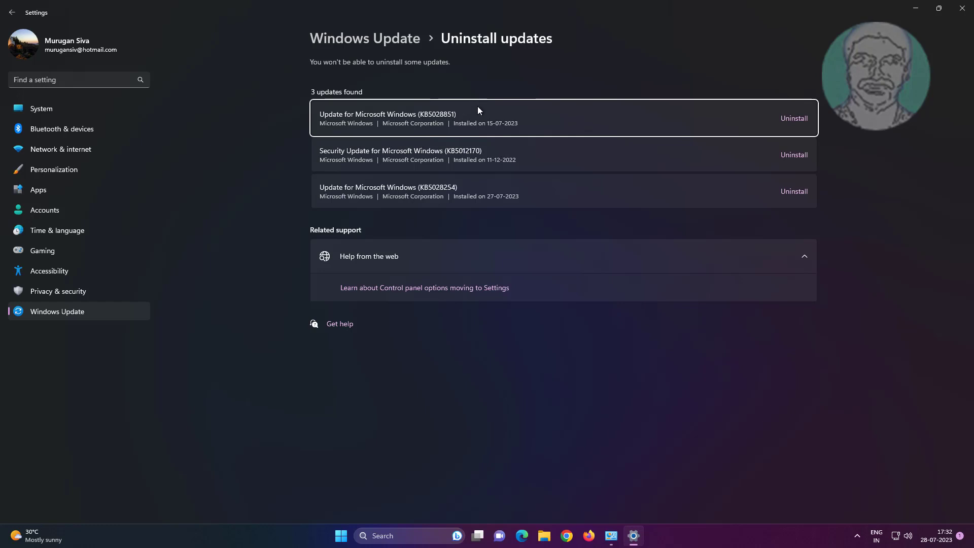
pyautogui.moveTo(453, 129)
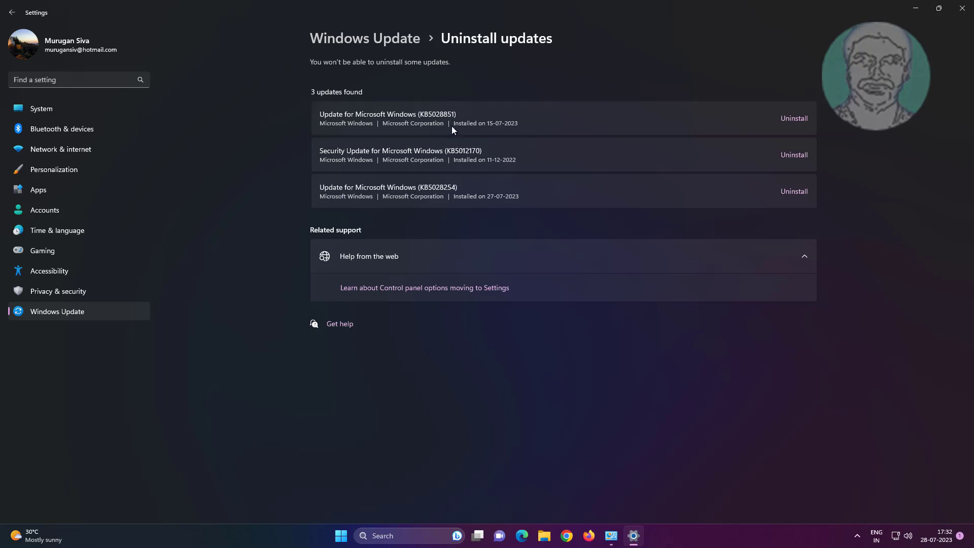
pyautogui.moveTo(475, 130)
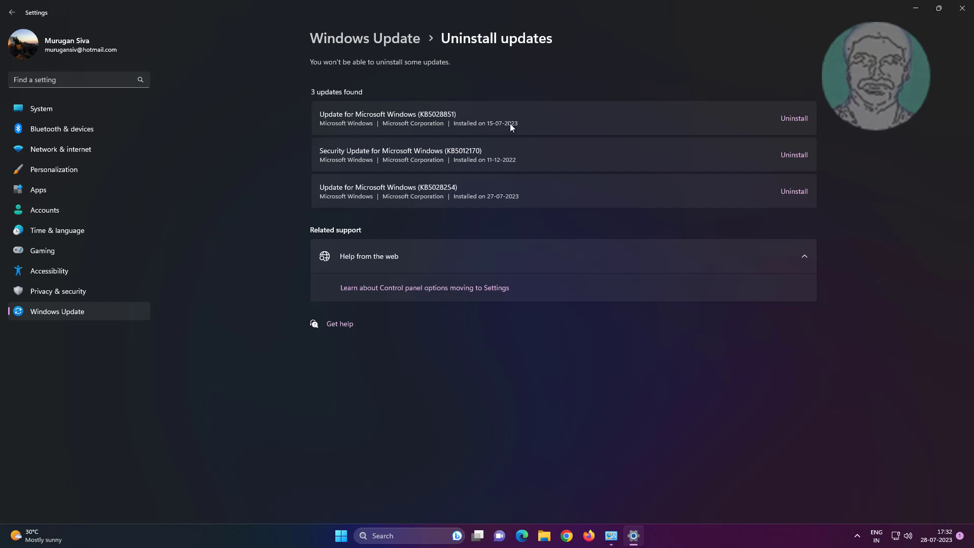
pyautogui.moveTo(505, 129)
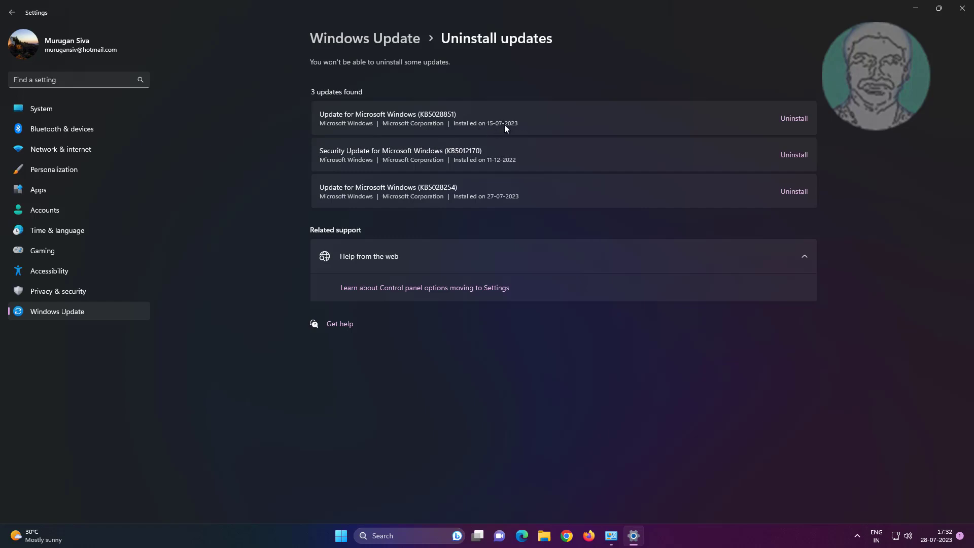
# Step: Uninstall and confirm removal of update KB5028851, then close Settings
pyautogui.click(793, 118)
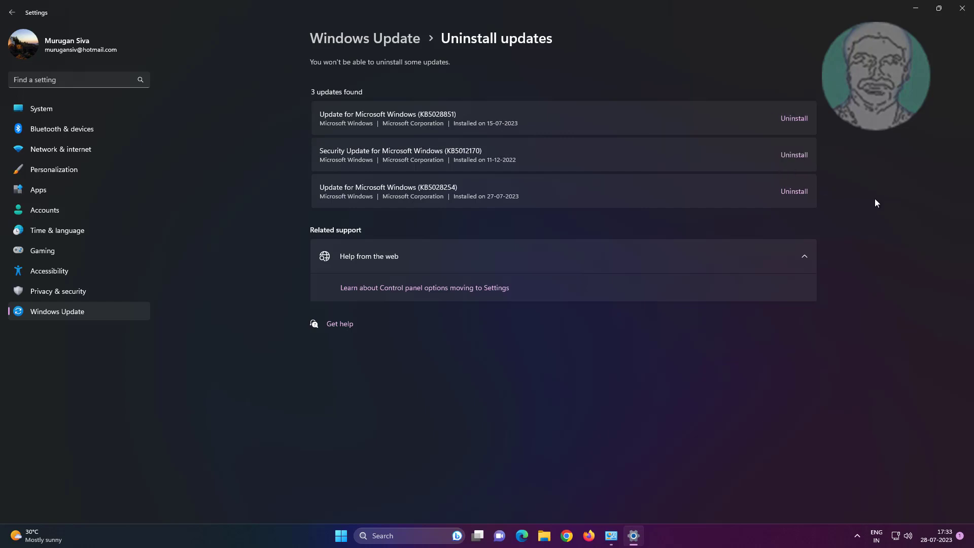
pyautogui.click(793, 119)
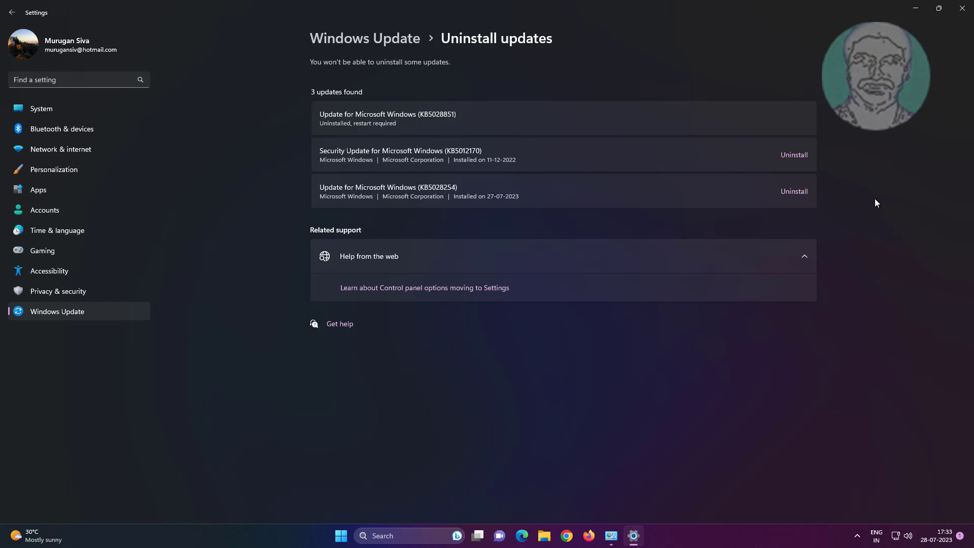
pyautogui.moveTo(606, 234)
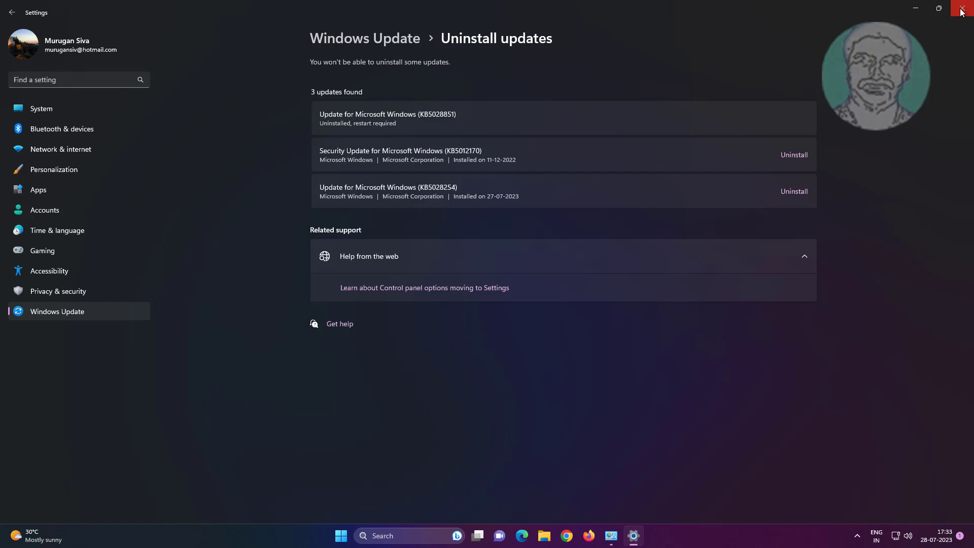
pyautogui.click(962, 12)
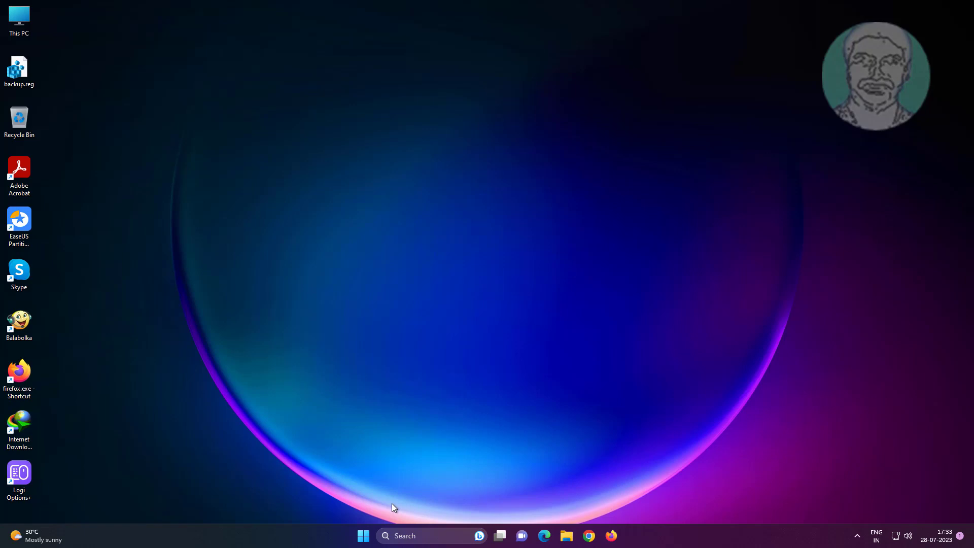
# Step: Search for cmd and launch Command Prompt as administrator
pyautogui.click(363, 536)
pyautogui.write('c')
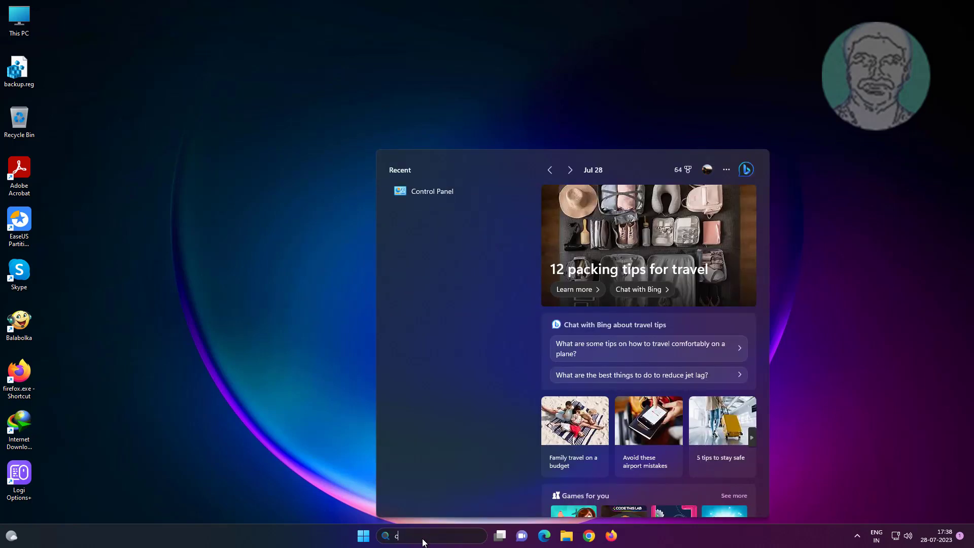
pyautogui.write('md')
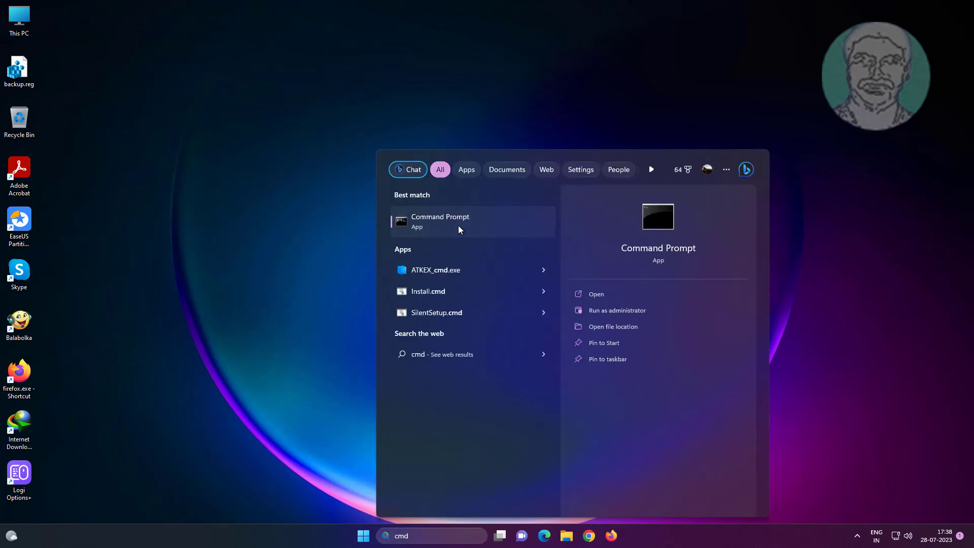
pyautogui.click(440, 222)
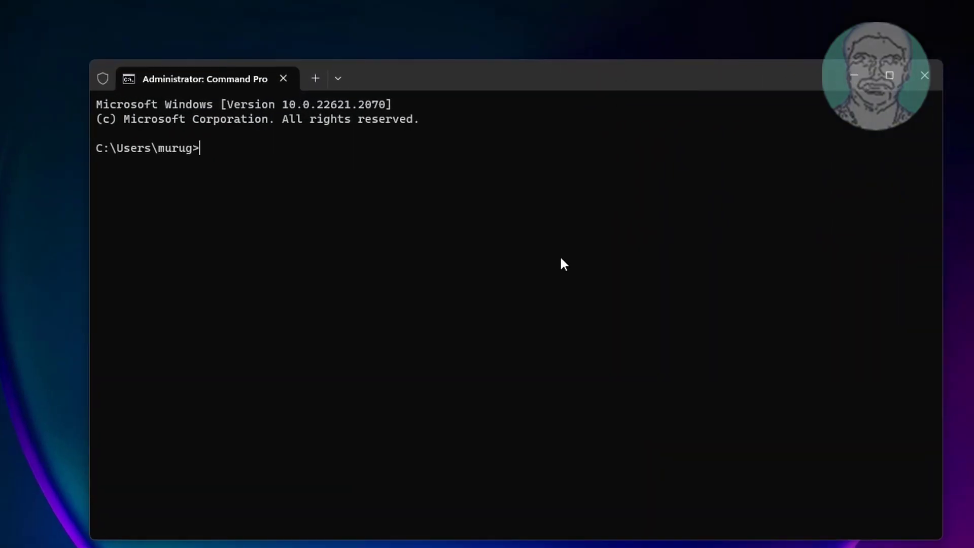
# Step: Run net stop for wuauserv, cryptsvc, bits and msiserver
pyautogui.write('net')
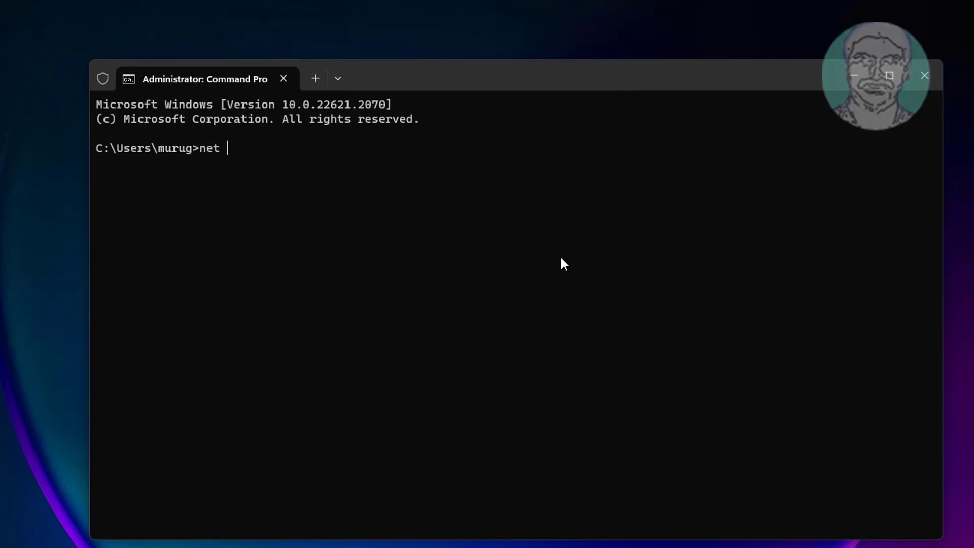
pyautogui.write('stop wuau')
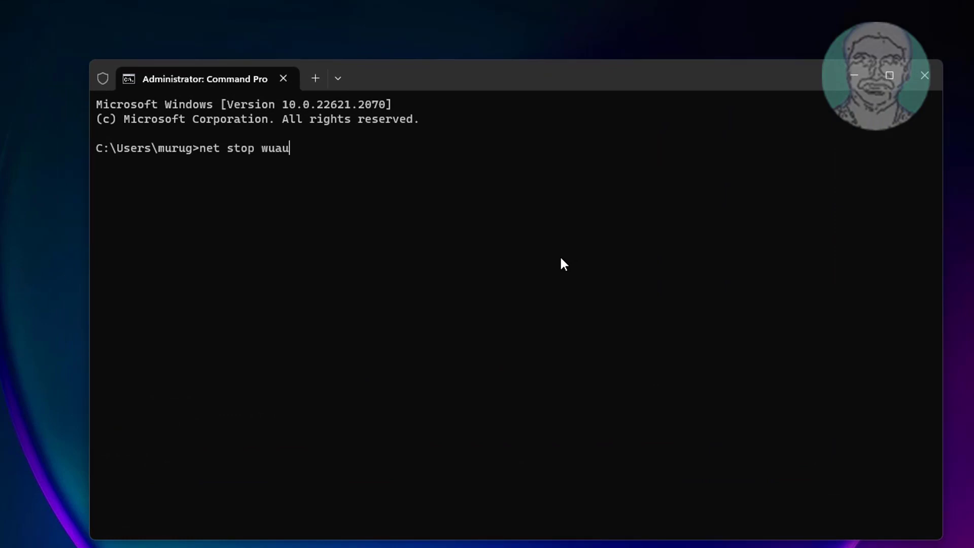
pyautogui.write('serv')
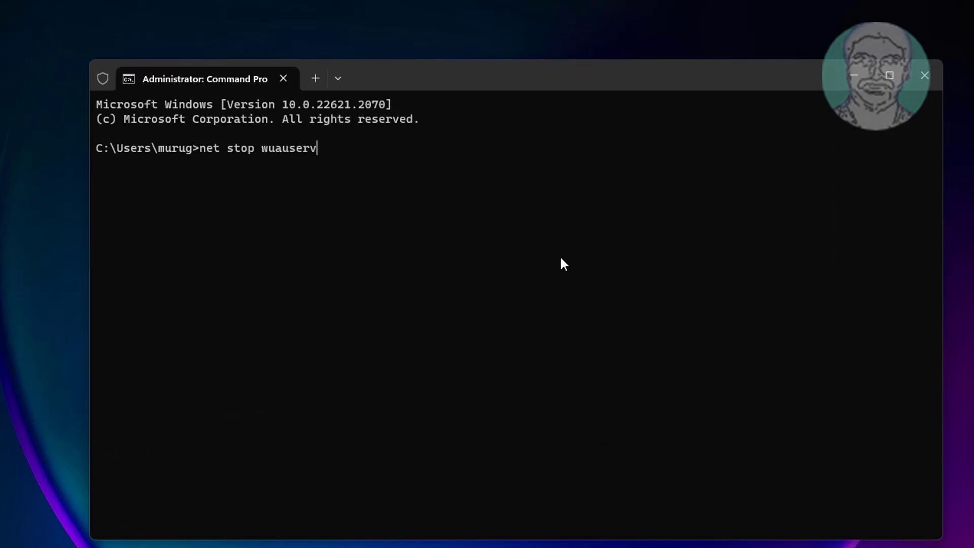
pyautogui.press('Backspace')
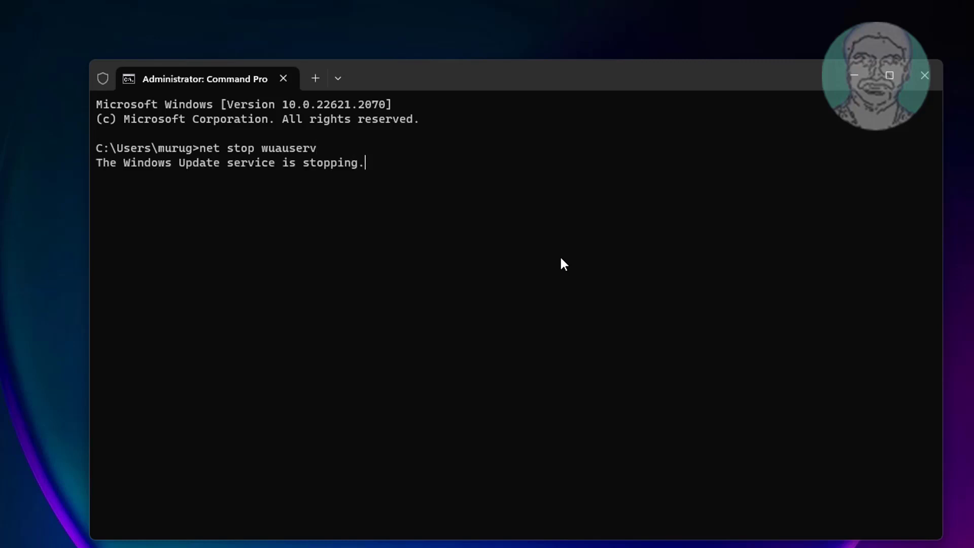
pyautogui.write('net stop cryptsvc')
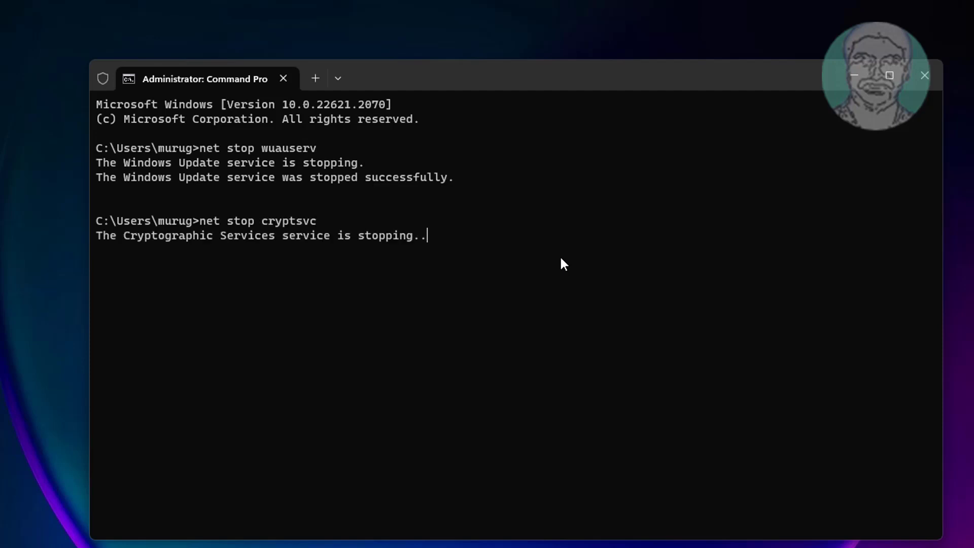
pyautogui.write('net')
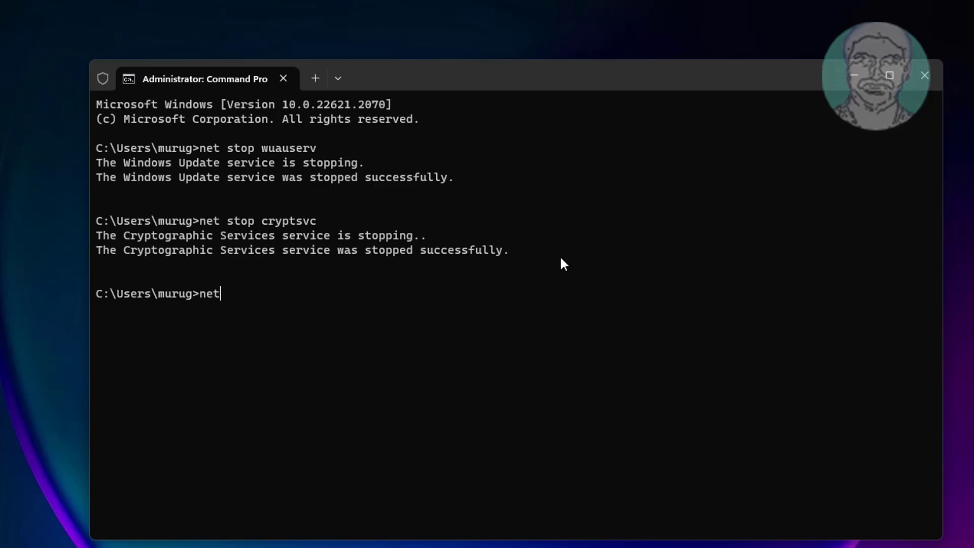
pyautogui.write('stop bits')
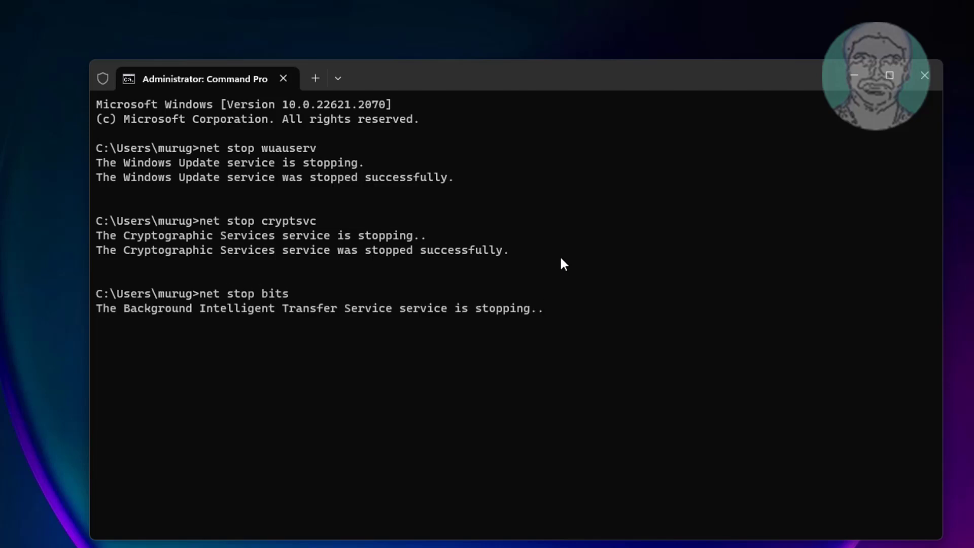
pyautogui.write('net stop')
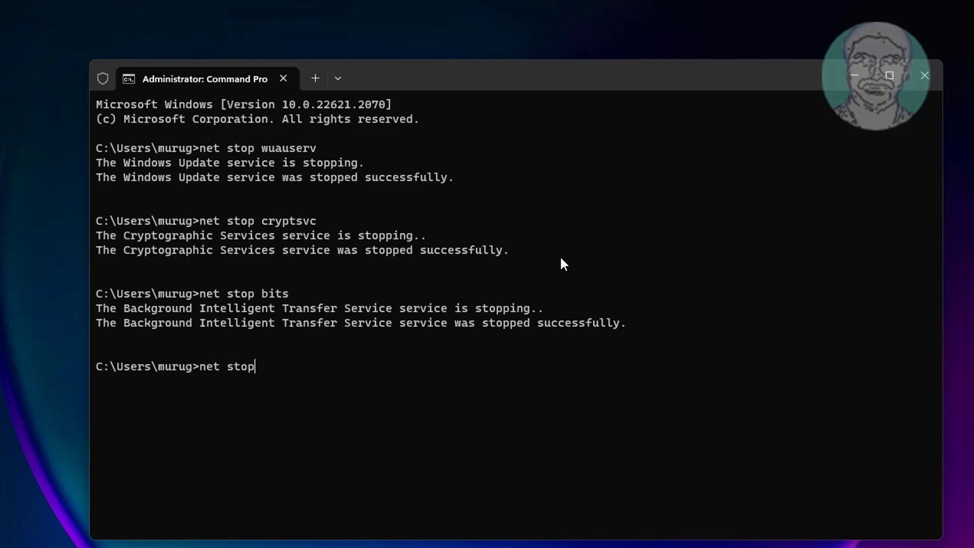
pyautogui.write('msise')
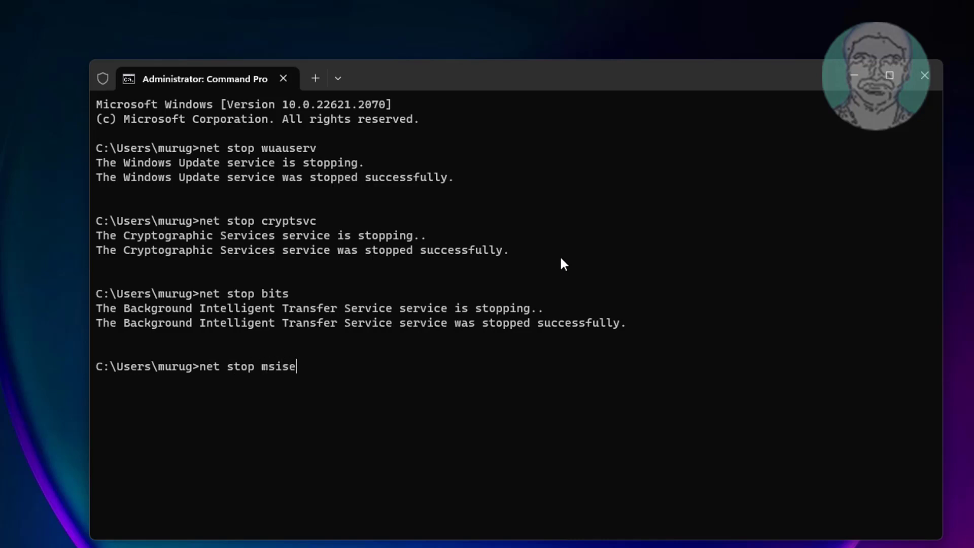
pyautogui.press('enter')
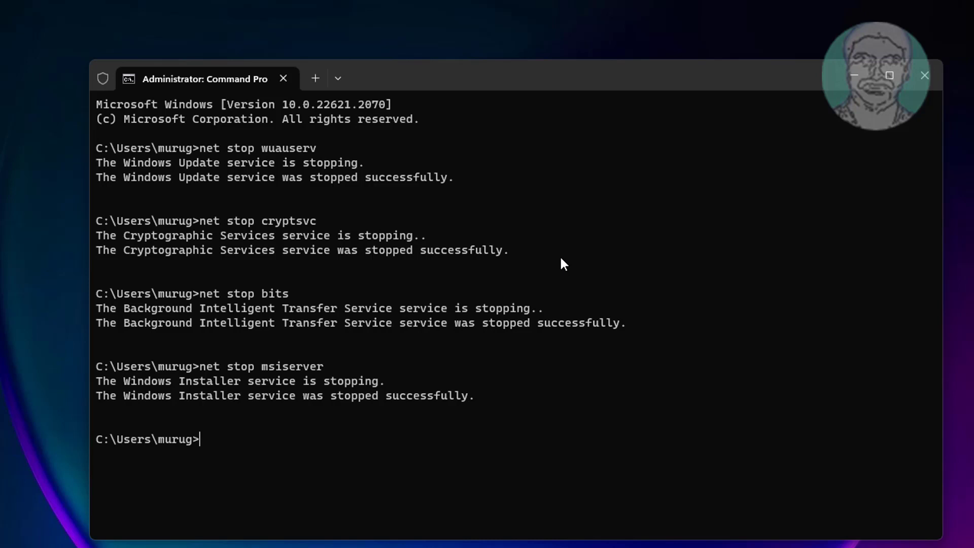
# Step: Rename C:\Windows\SoftwareDistribution to softwaredistribution5.old
pyautogui.write('ren c:')
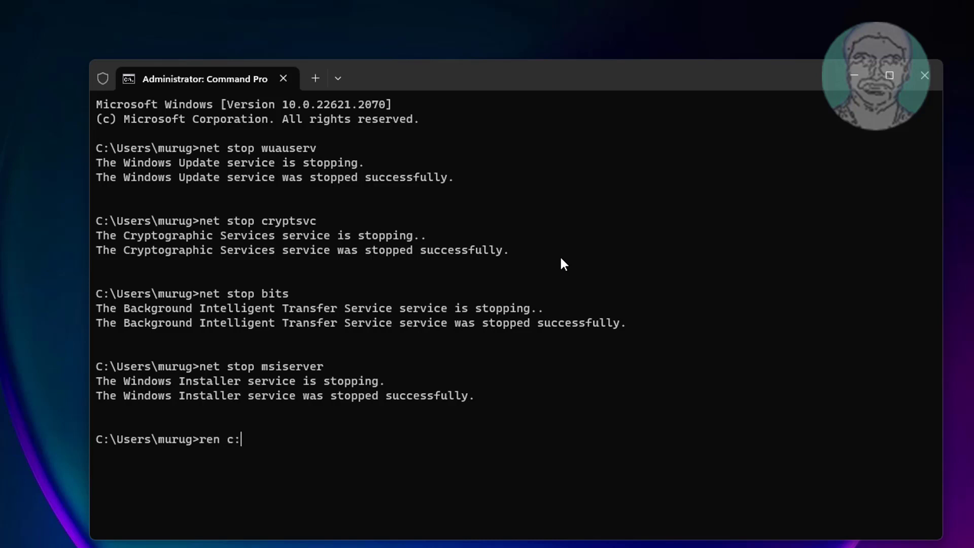
pyautogui.write('\\win')
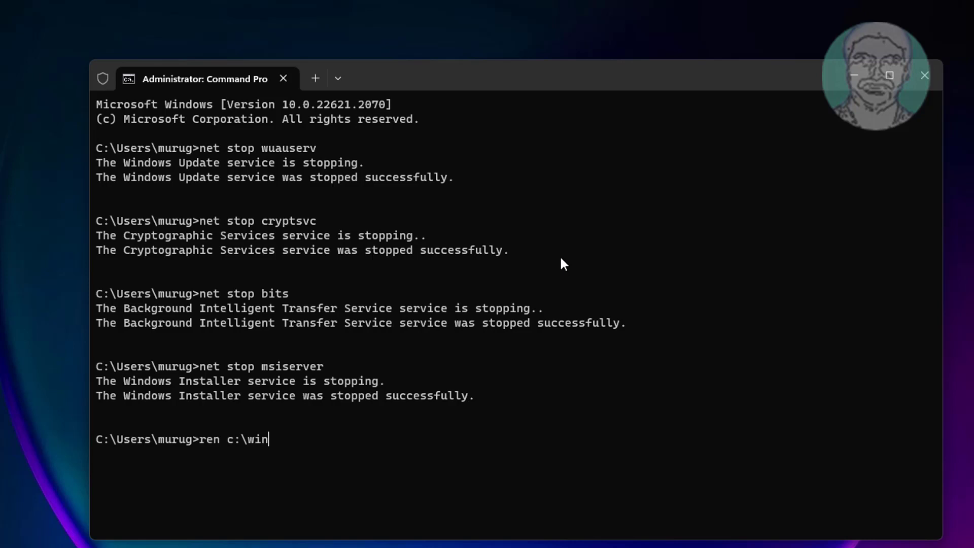
pyautogui.write('dows')
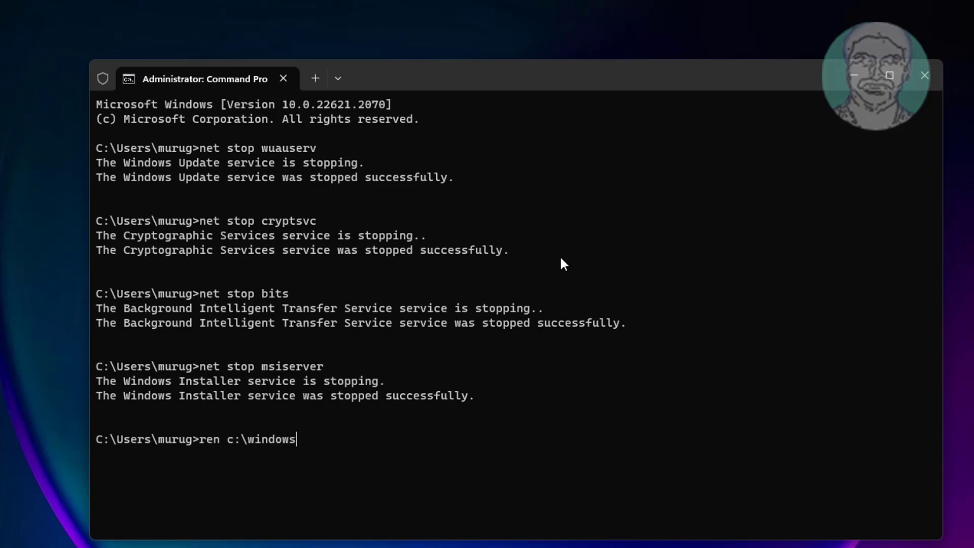
pyautogui.write('\\softw')
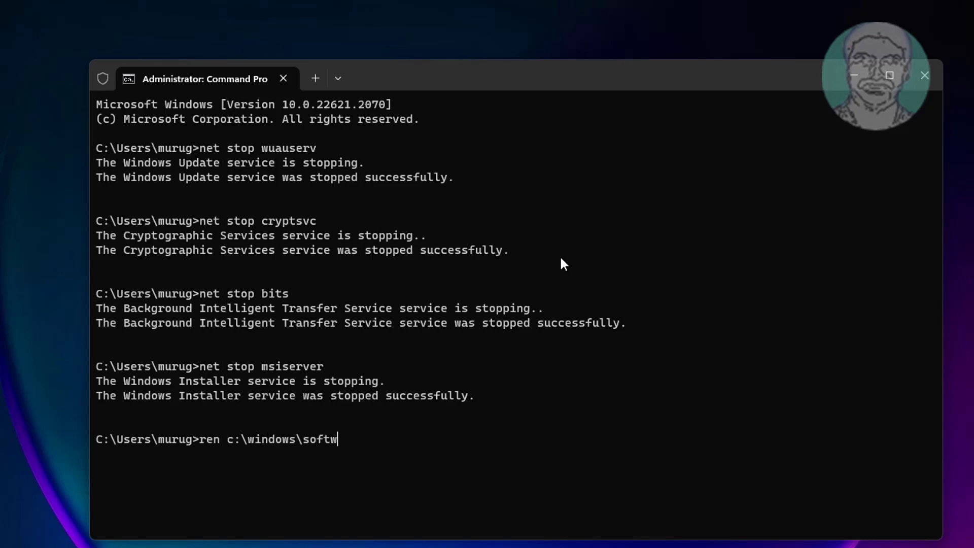
pyautogui.write('aredis')
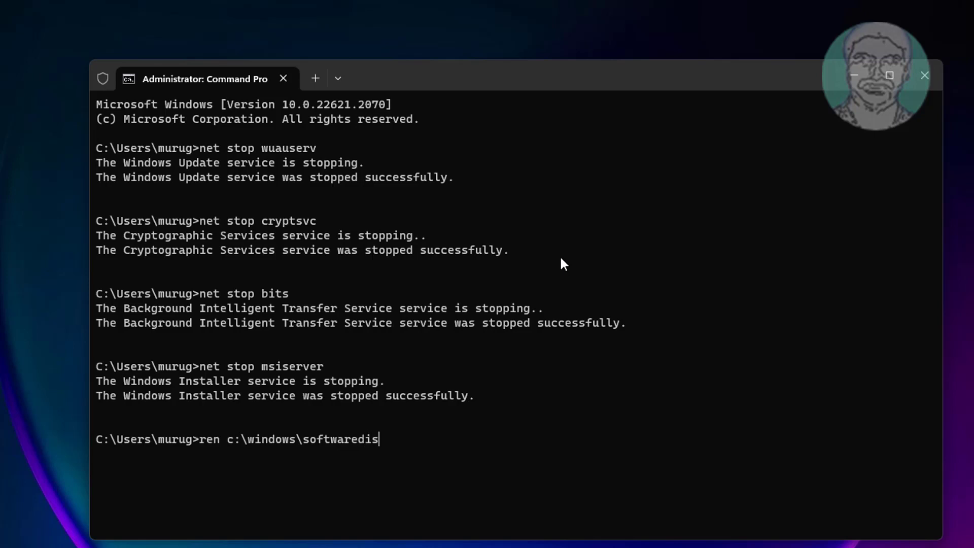
pyautogui.write('tribution')
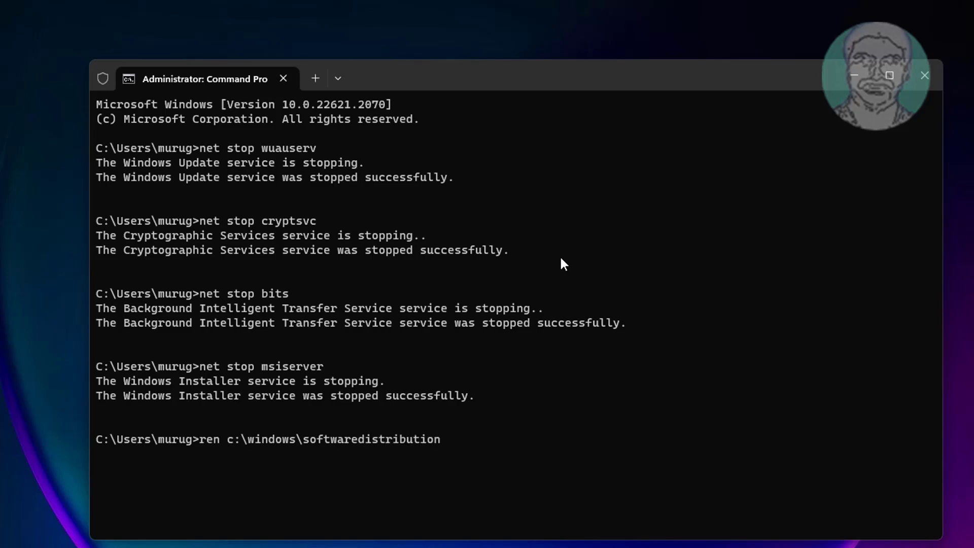
pyautogui.write('s')
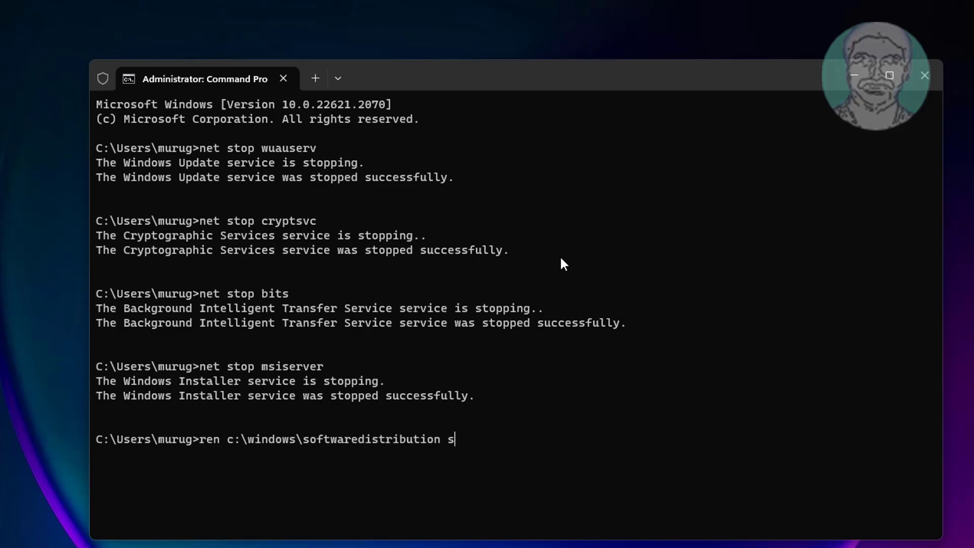
pyautogui.write('oftwaredistribution5.old')
pyautogui.write('ren c')
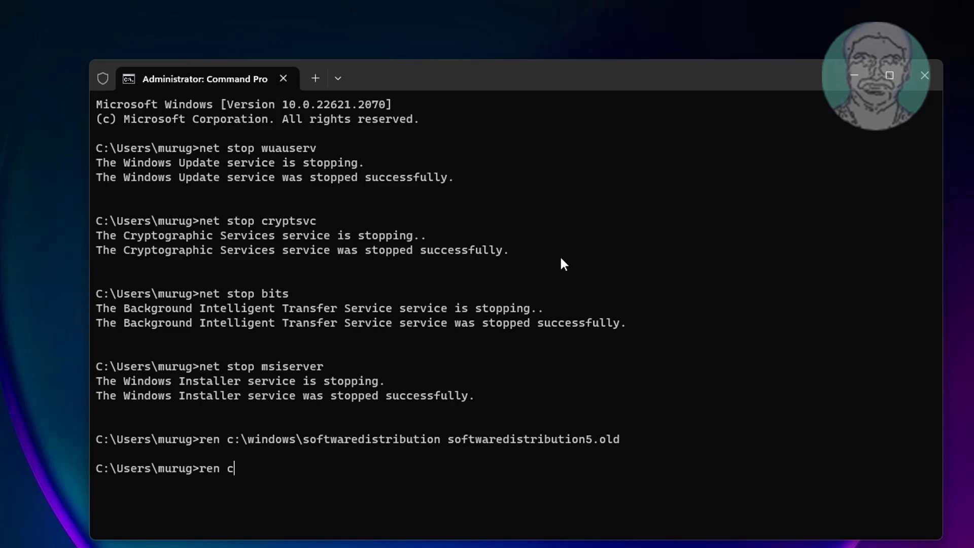
# Step: Try renaming catroot2 to catroot23.old, which returns Access is denied
pyautogui.write(':\\windows')
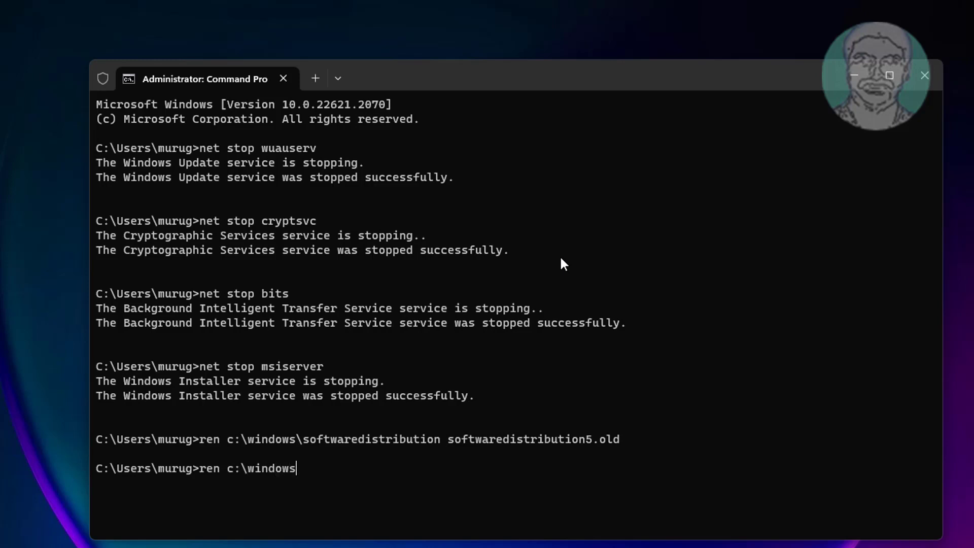
pyautogui.write('\\system32')
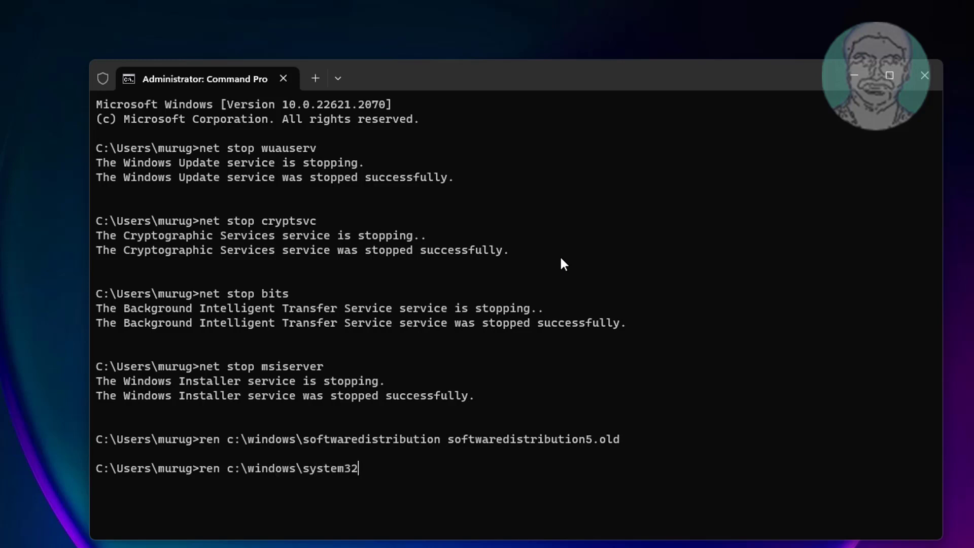
pyautogui.write('\\catroo')
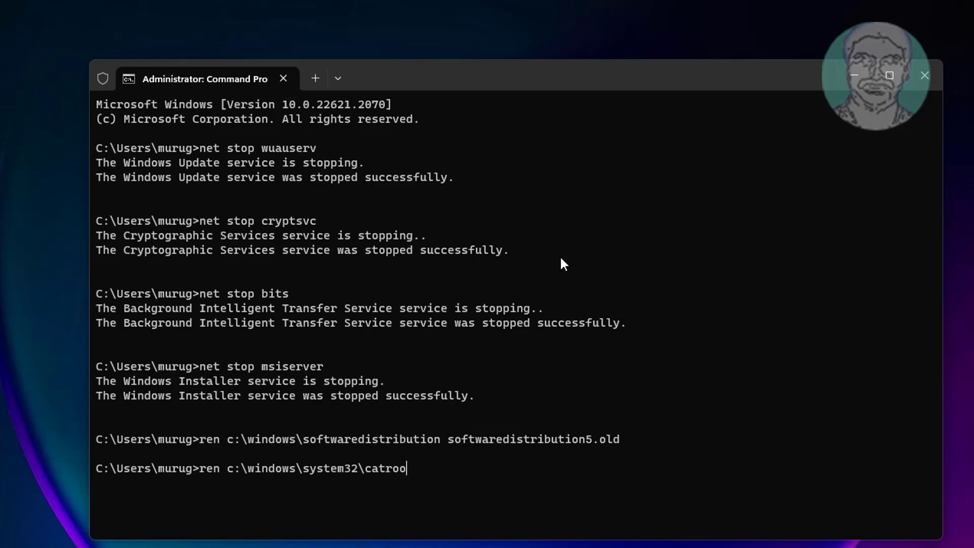
pyautogui.write('2 catroot')
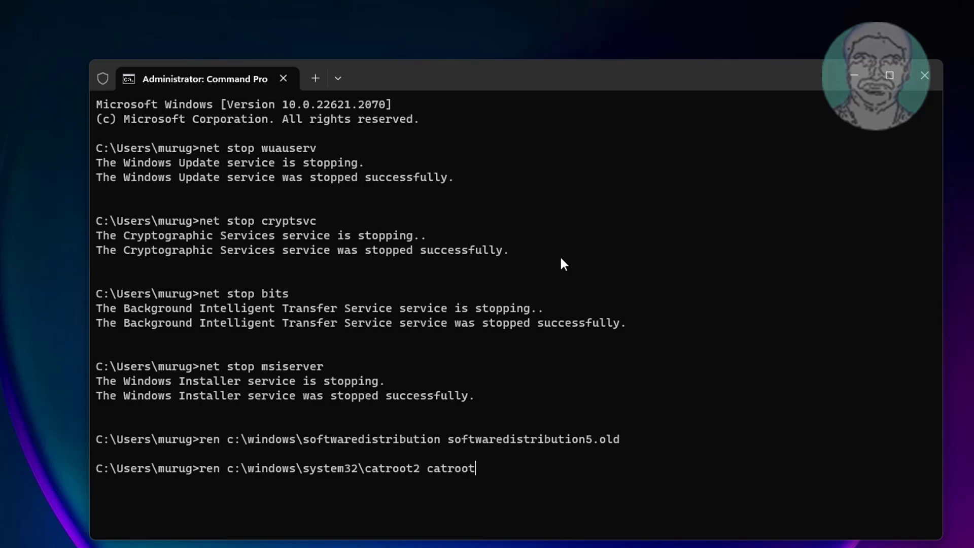
pyautogui.write('2.')
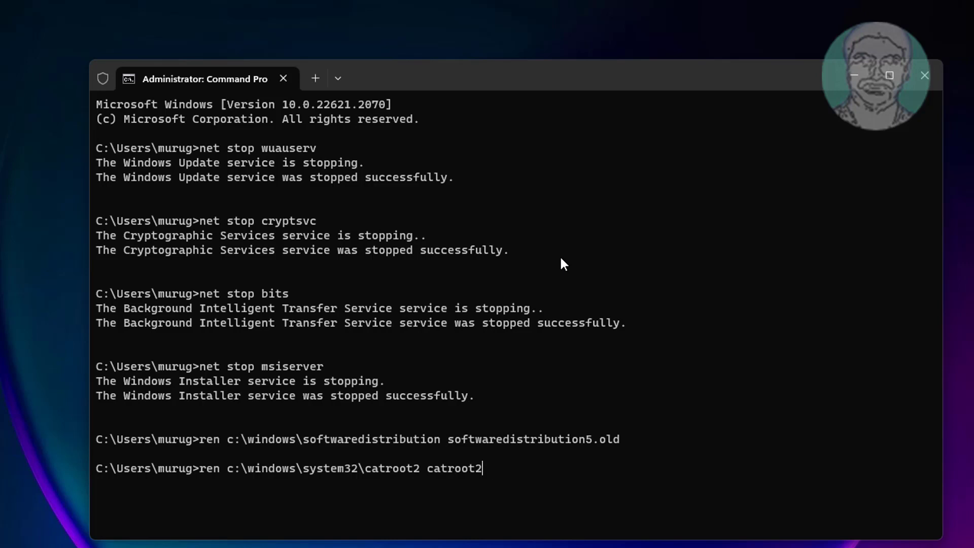
pyautogui.write('3.old')
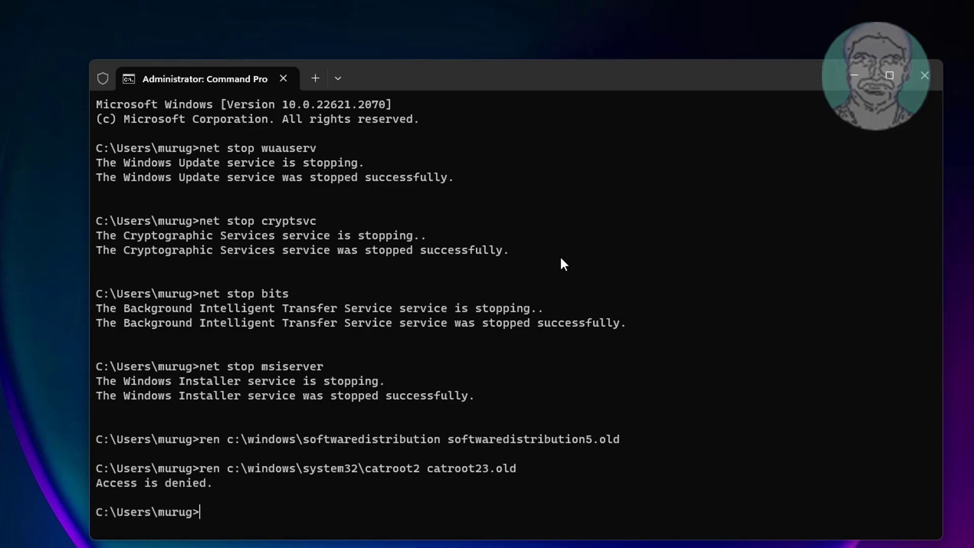
pyautogui.write('net star')
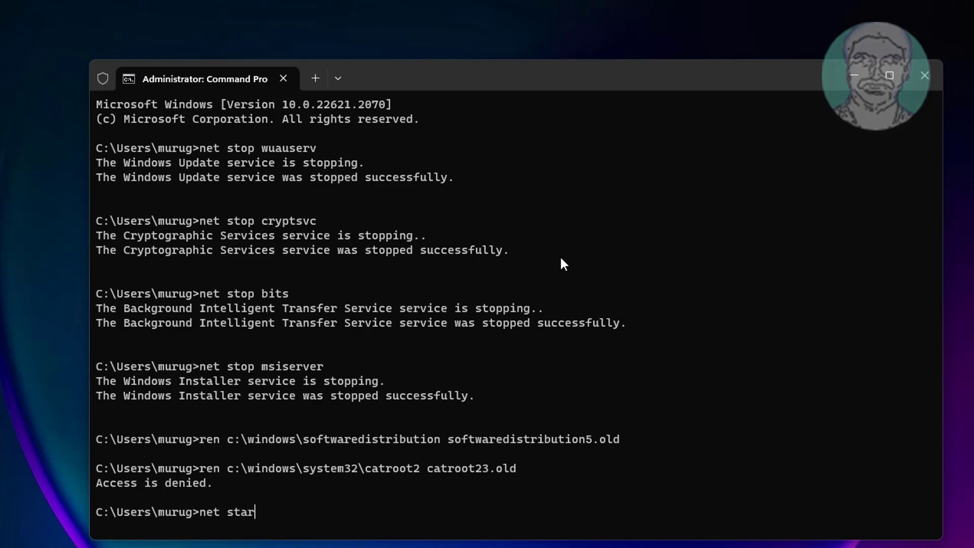
# Step: Run net start for wuauserv, cryptsvc, bits and msiserver
pyautogui.write('t')
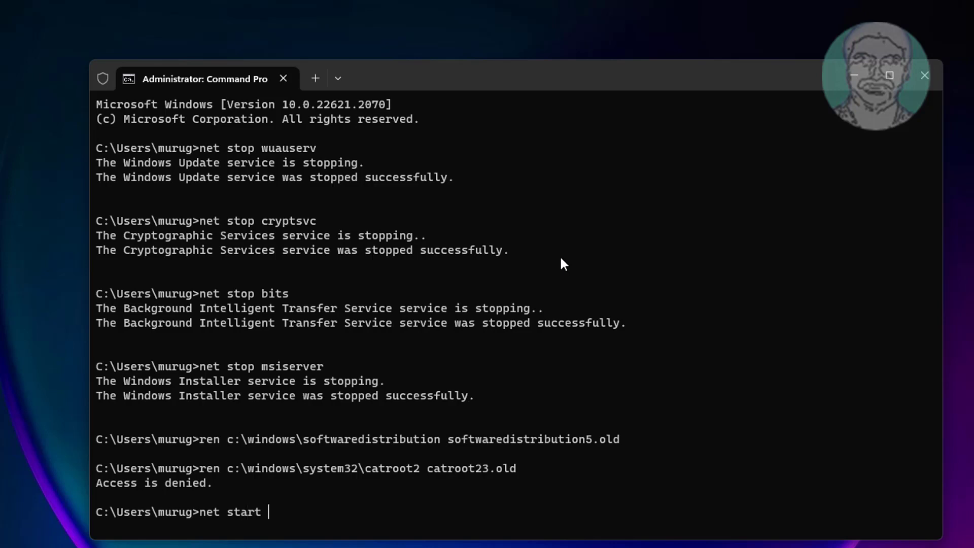
pyautogui.write('wuauserv')
pyautogui.write('net star')
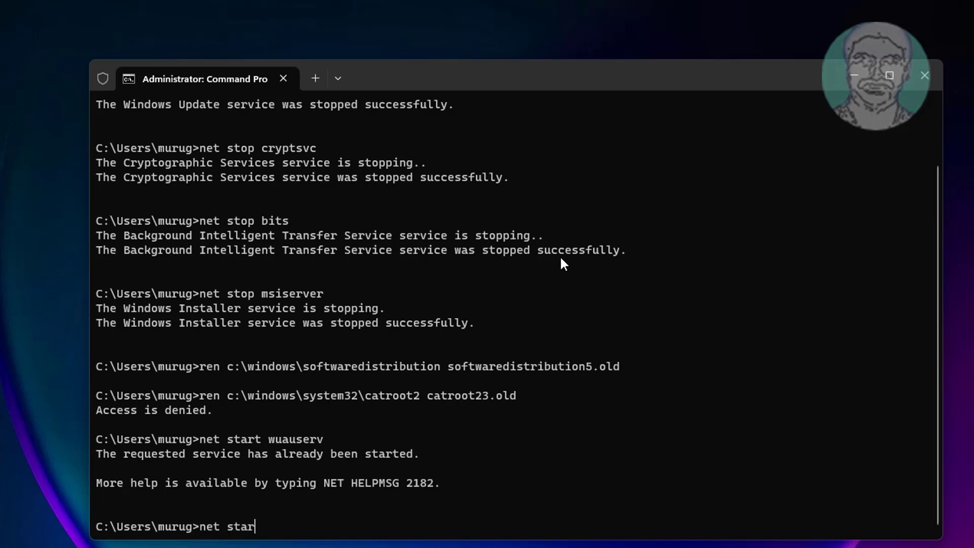
pyautogui.write('t')
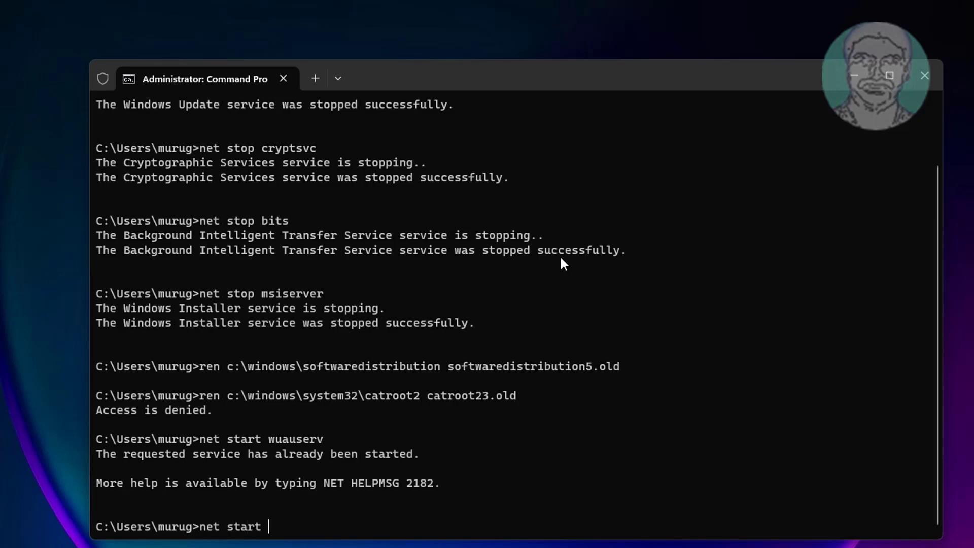
pyautogui.write('crup')
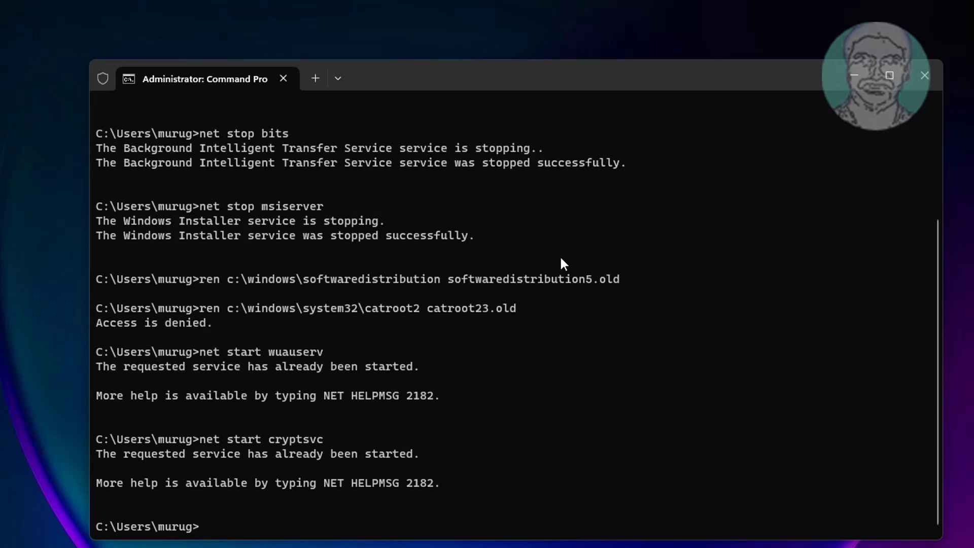
pyautogui.write('net start bits')
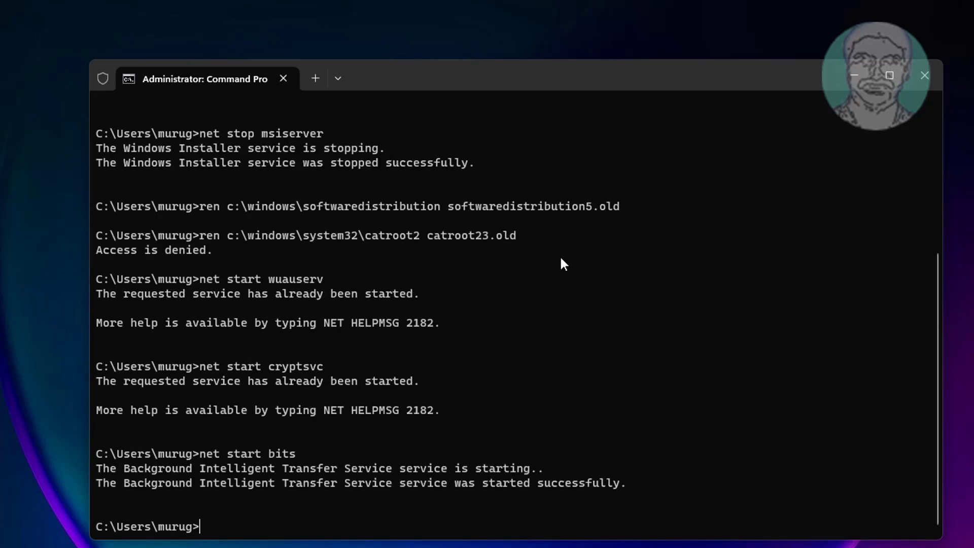
pyautogui.write('net start m')
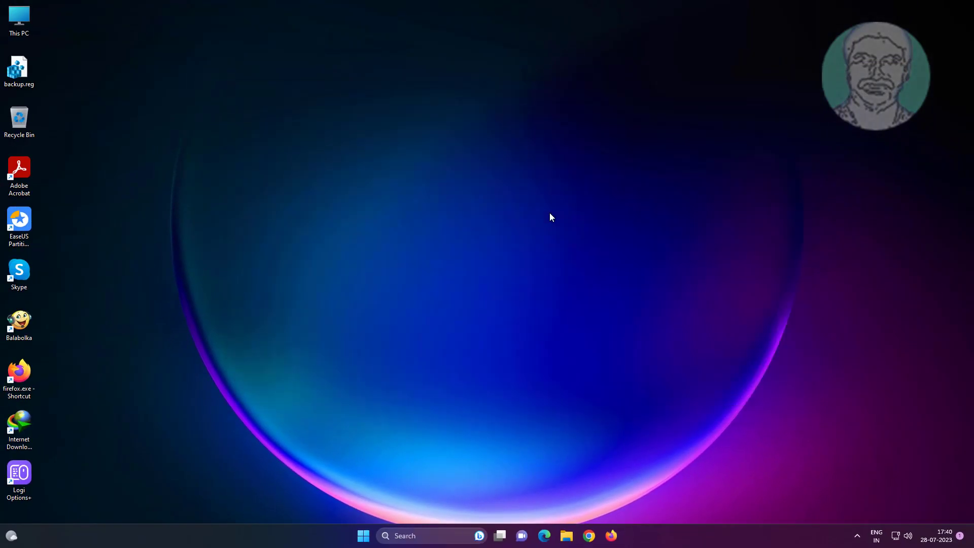
# Step: Reopen the Start menu to reach the power options for restarting
pyautogui.click(362, 536)
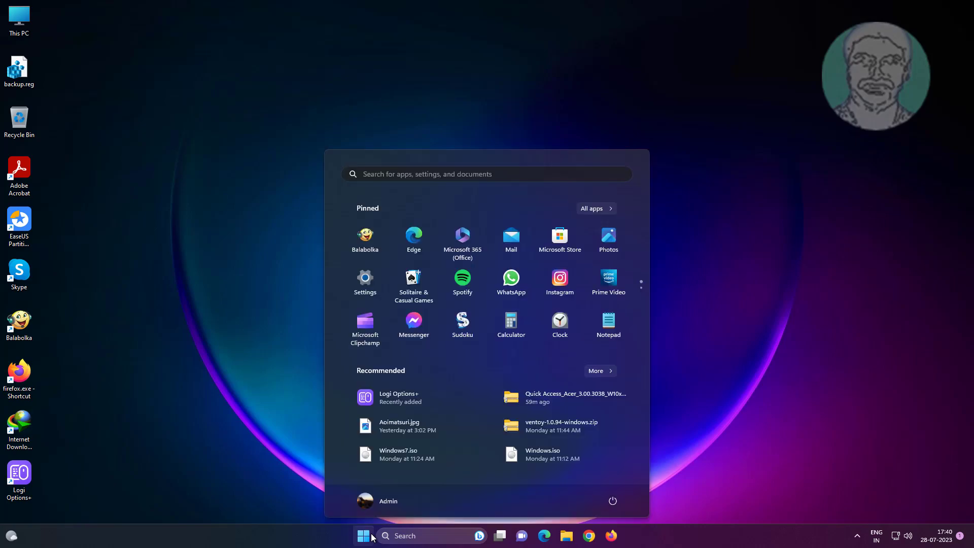